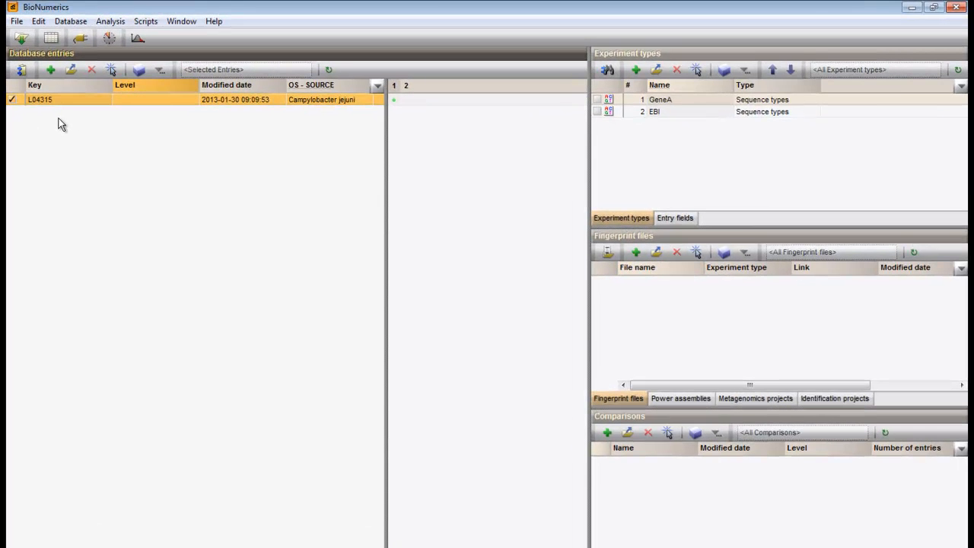
Step: Add a new database entry with an automatic key
{"action": "left_click", "coordinate": [50, 70]}
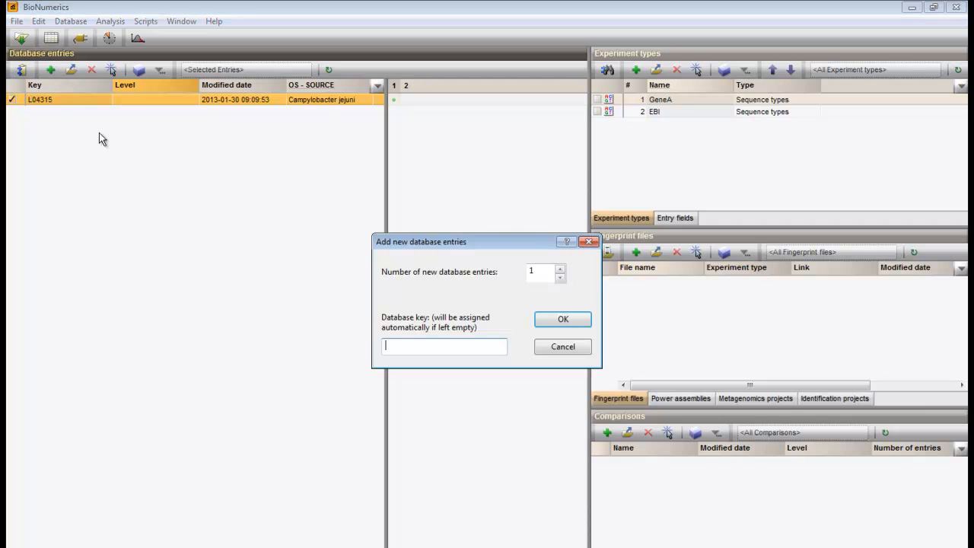
{"action": "mouse_move", "coordinate": [114, 161]}
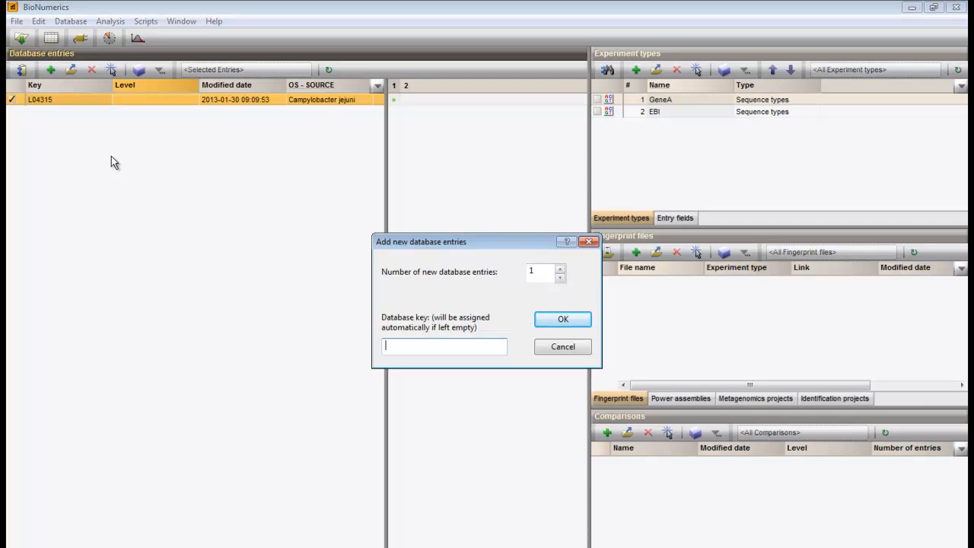
{"action": "mouse_move", "coordinate": [499, 307]}
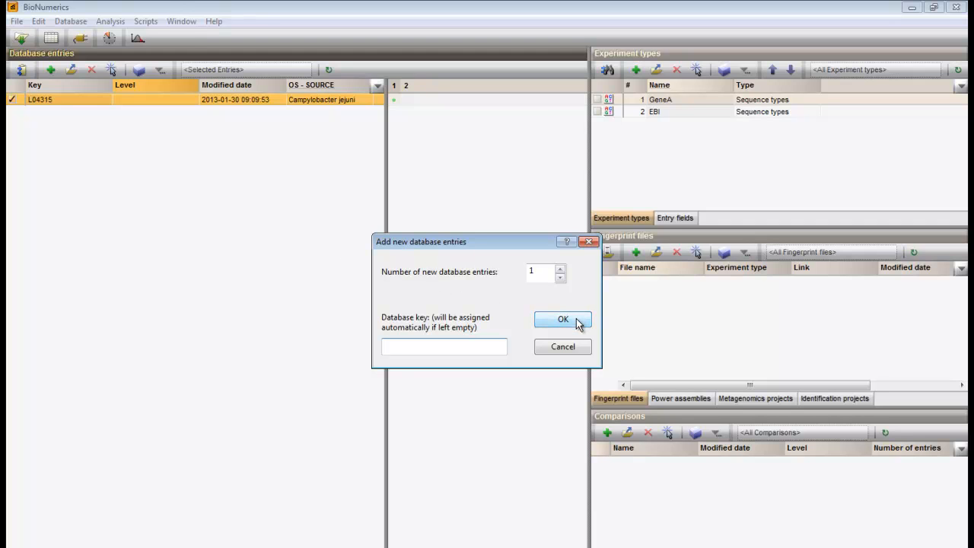
{"action": "left_click", "coordinate": [564, 320]}
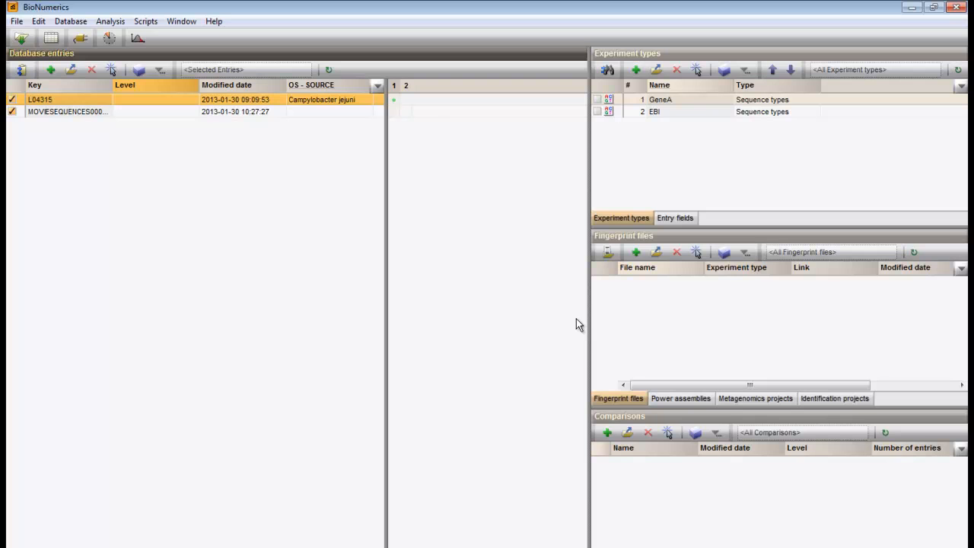
Step: Create a nucleic acid sequence experiment type named Assembler
{"action": "left_click", "coordinate": [636, 70]}
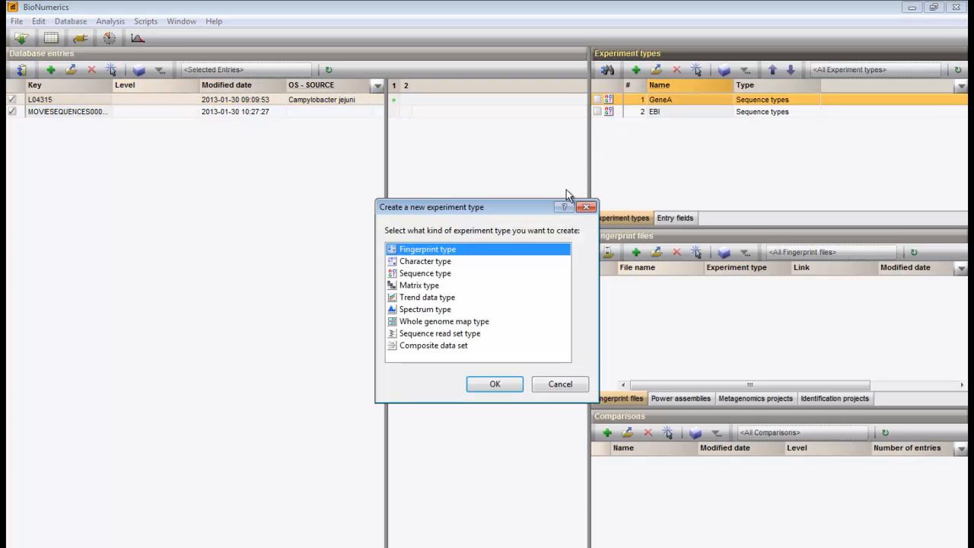
{"action": "left_click", "coordinate": [425, 274]}
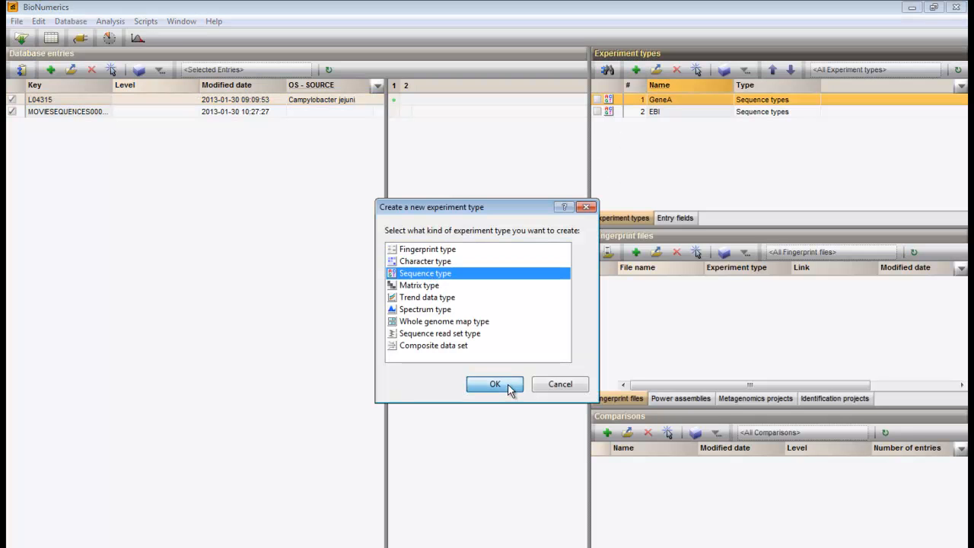
{"action": "left_click", "coordinate": [494, 383]}
{"action": "type", "text": "Assembler"}
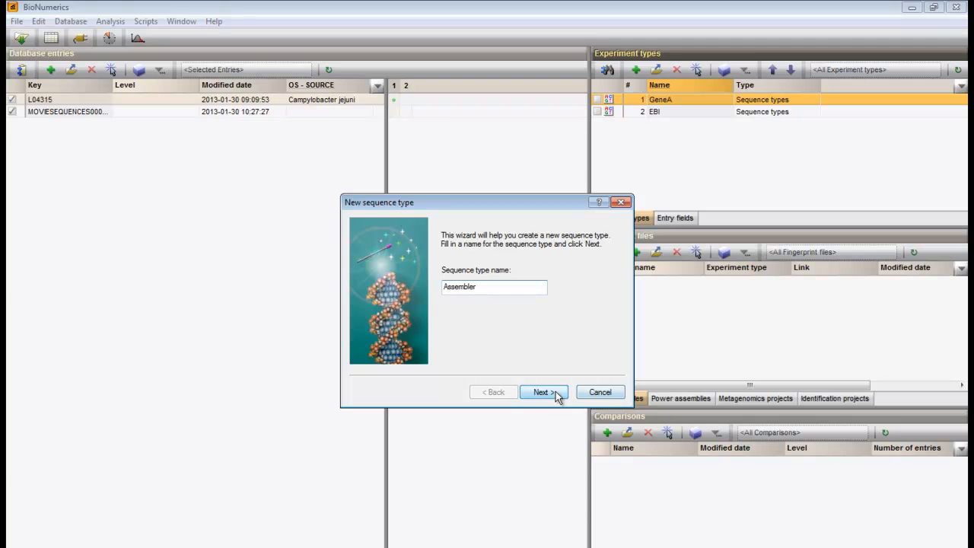
{"action": "left_click", "coordinate": [543, 392]}
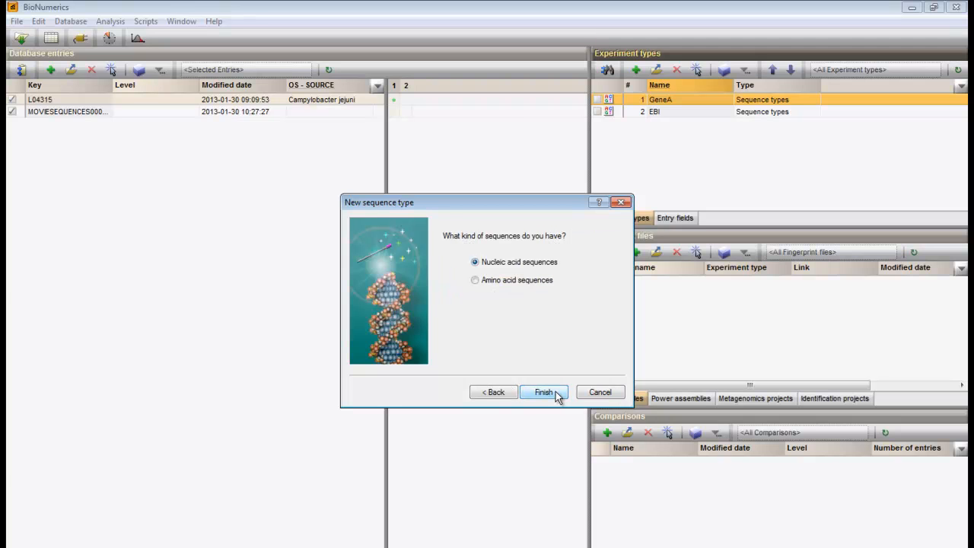
{"action": "left_click", "coordinate": [544, 393]}
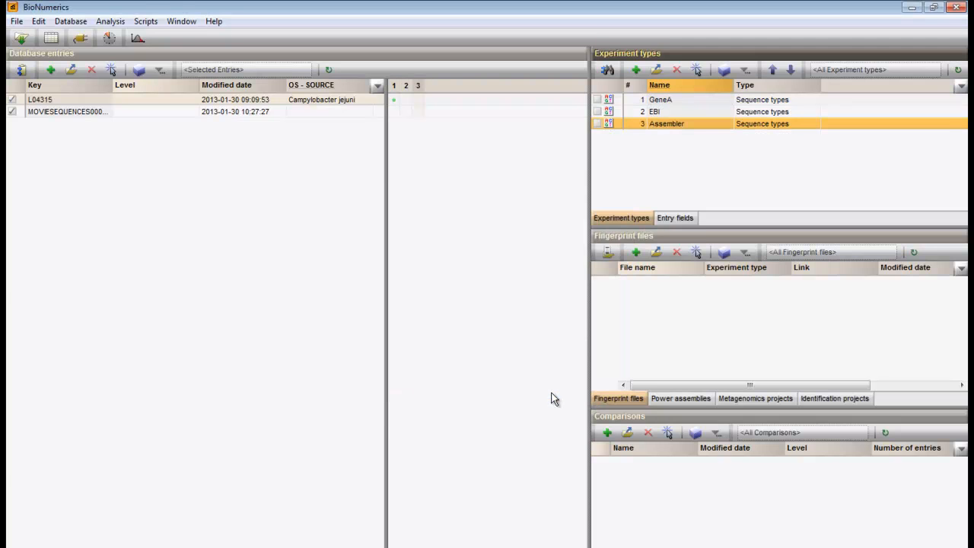
Step: Create the Assembler experiment for the new entry and show its empty assembly
{"action": "left_click", "coordinate": [69, 111]}
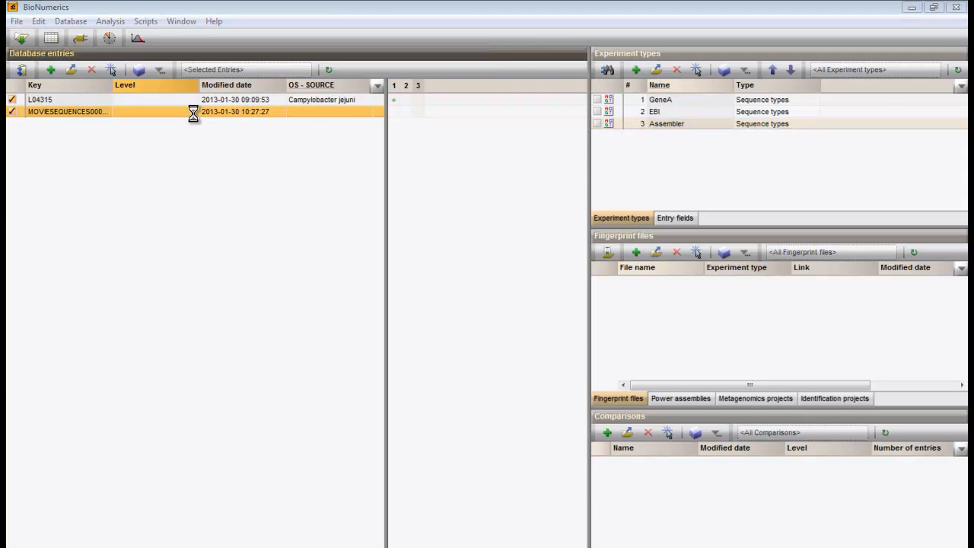
{"action": "double_click", "coordinate": [67, 111]}
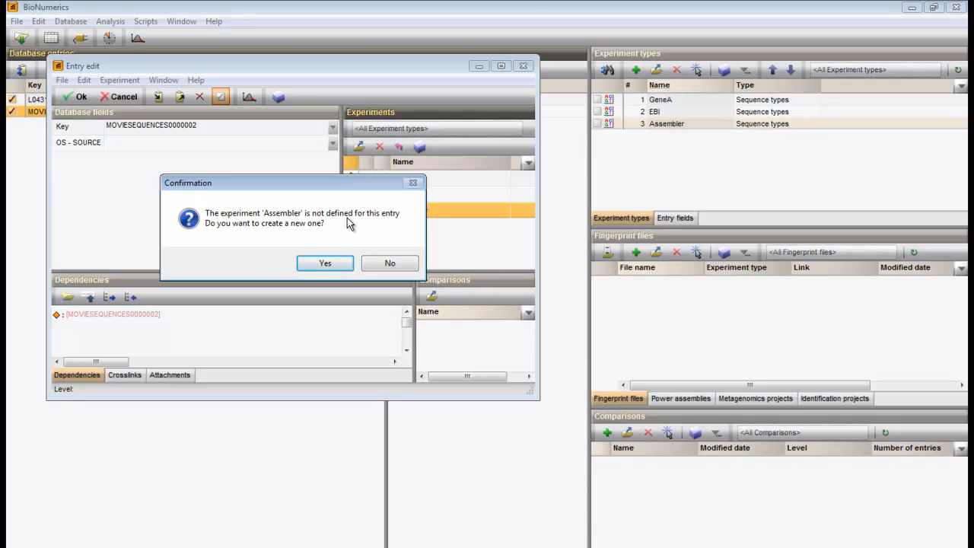
{"action": "left_click", "coordinate": [326, 262]}
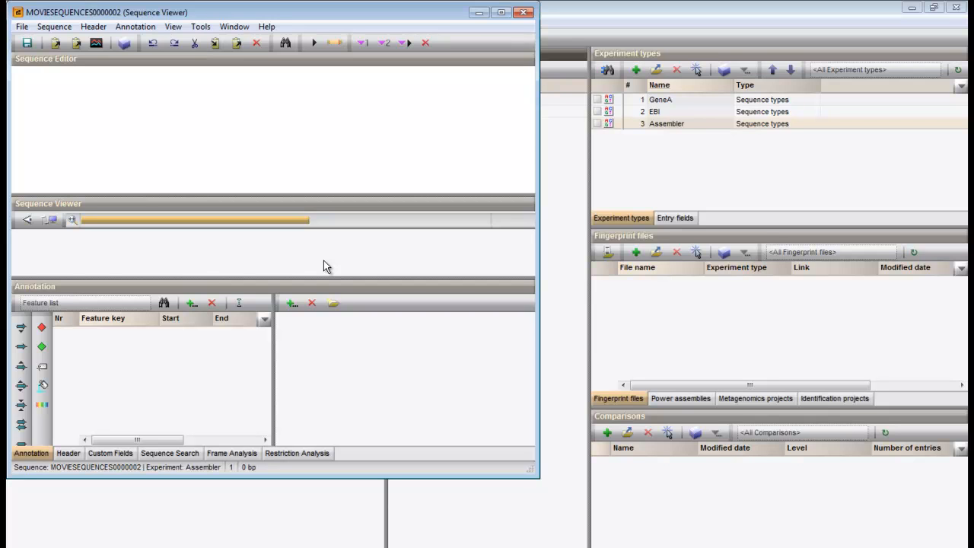
{"action": "mouse_move", "coordinate": [338, 271]}
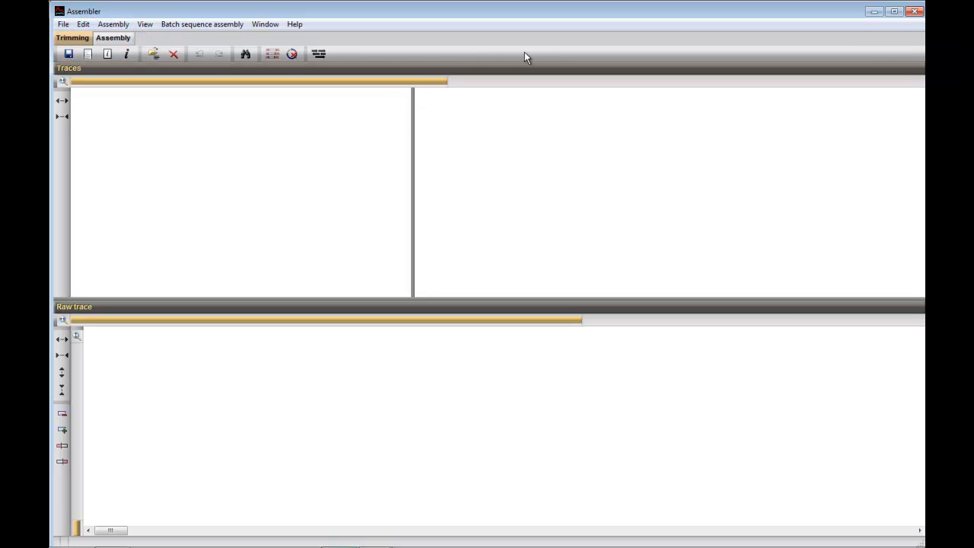
{"action": "mouse_move", "coordinate": [113, 24]}
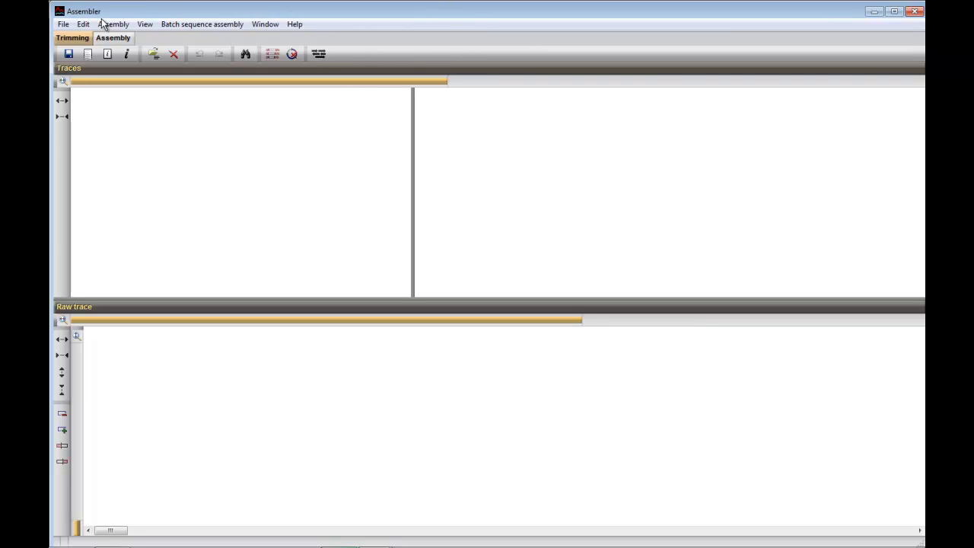
Step: Import all SCF trace files from the influenza 1 folder into the assembly
{"action": "left_click", "coordinate": [64, 25]}
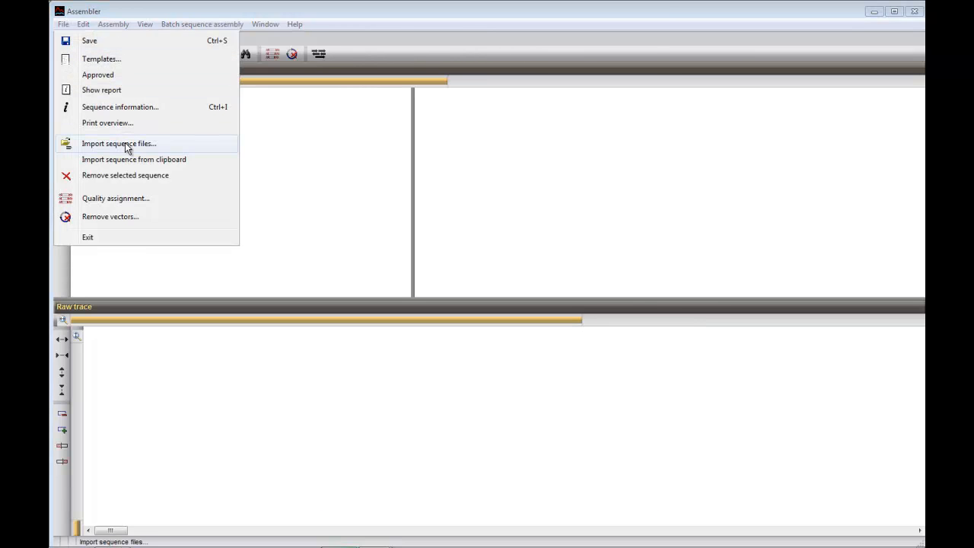
{"action": "left_click", "coordinate": [119, 143]}
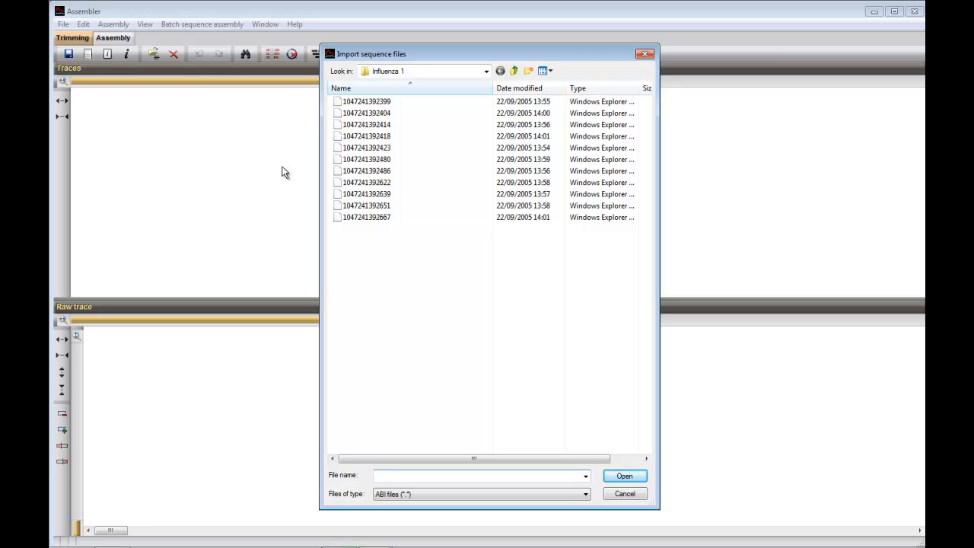
{"action": "mouse_move", "coordinate": [432, 259]}
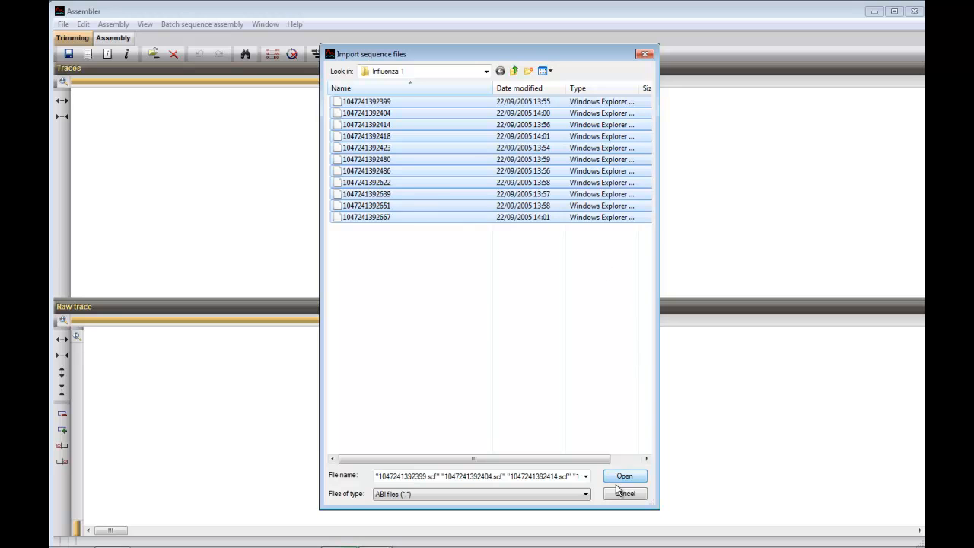
{"action": "left_click", "coordinate": [585, 493]}
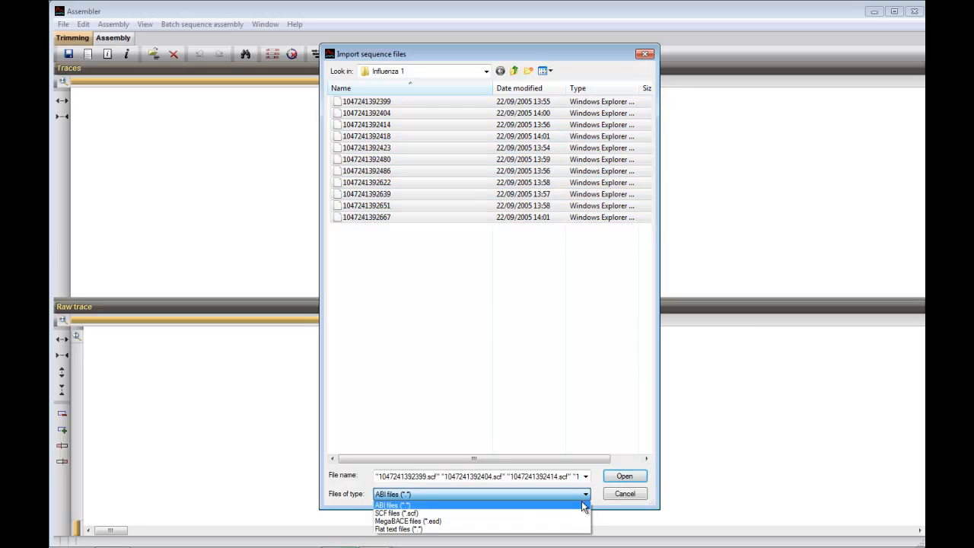
{"action": "left_click", "coordinate": [396, 513]}
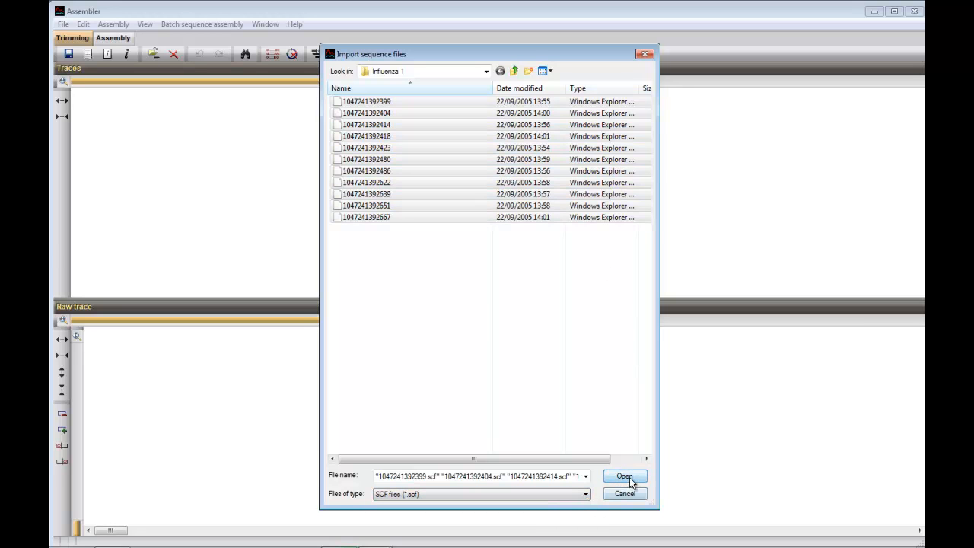
{"action": "left_click", "coordinate": [623, 476]}
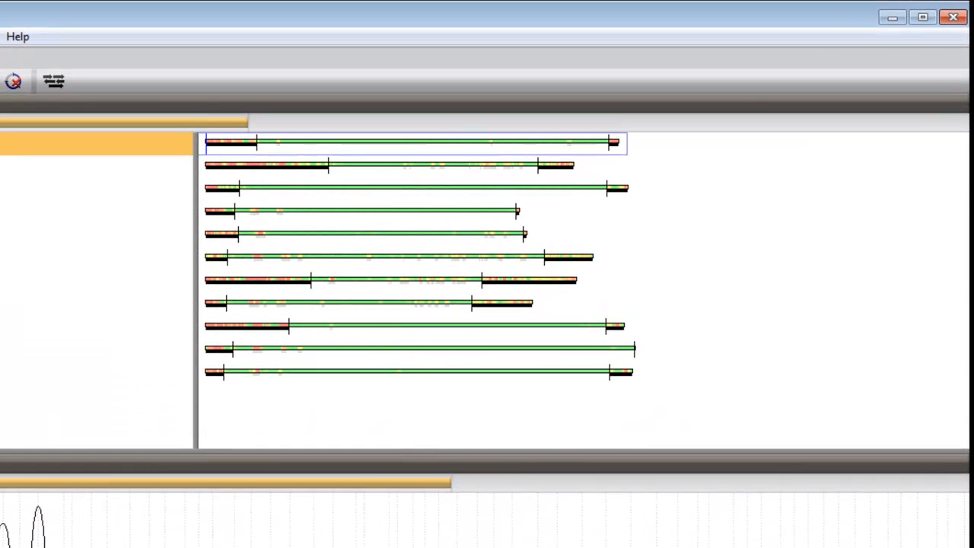
Step: Select the first imported trace to display its raw chromatogram and base calls
{"action": "left_click", "coordinate": [255, 280]}
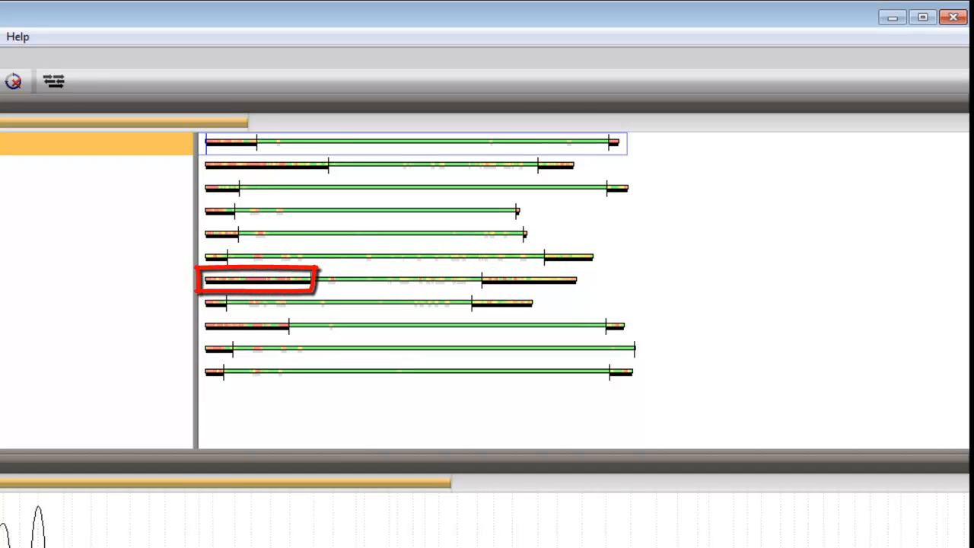
{"action": "left_click", "coordinate": [256, 280]}
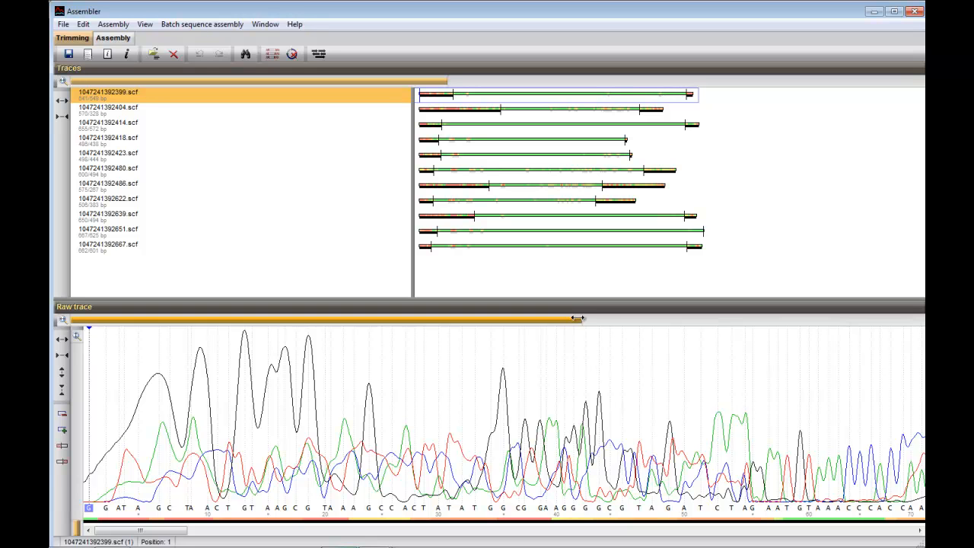
Step: Enlarge the peaks and inspect the ninth and first traces' trimmed starts
{"action": "left_click_drag", "start_coordinate": [578, 318], "coordinate": [624, 320]}
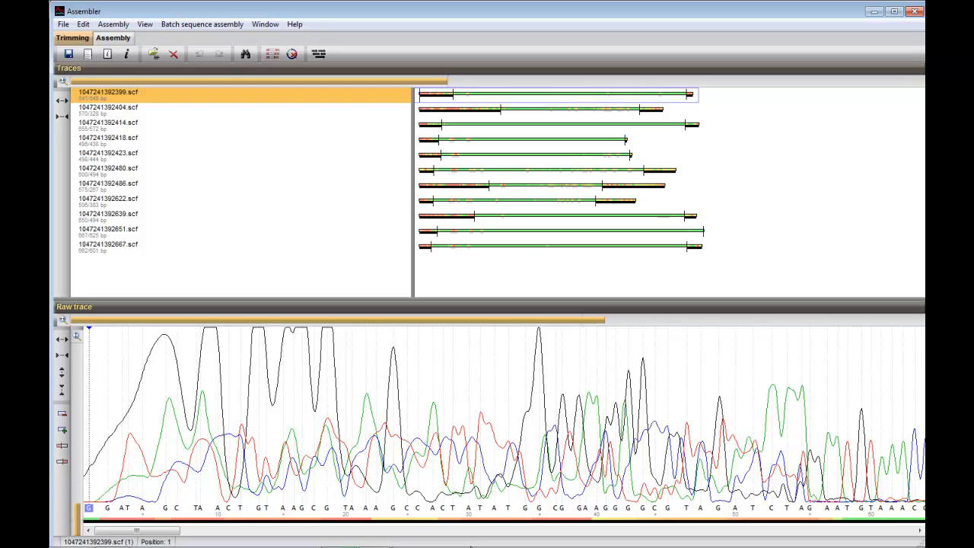
{"action": "mouse_move", "coordinate": [563, 365]}
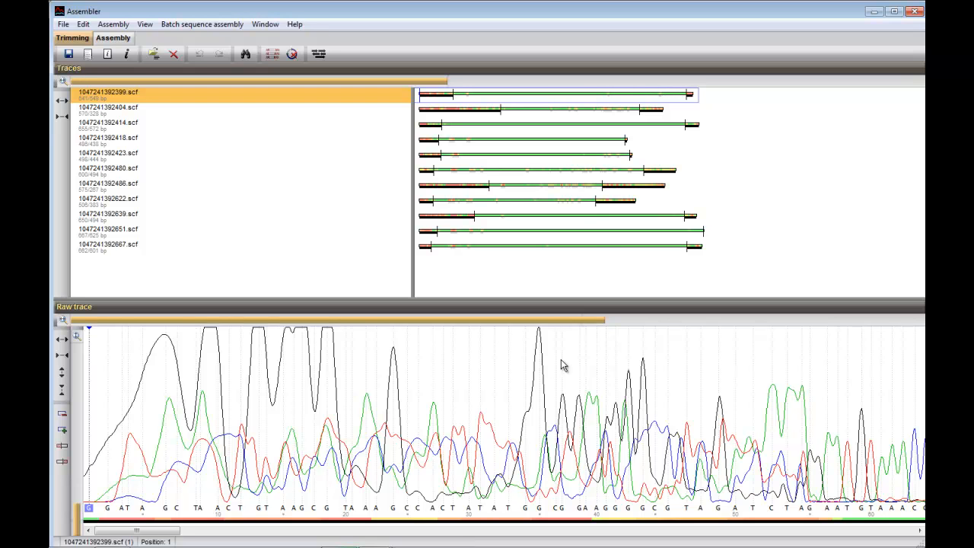
{"action": "left_click", "coordinate": [110, 213]}
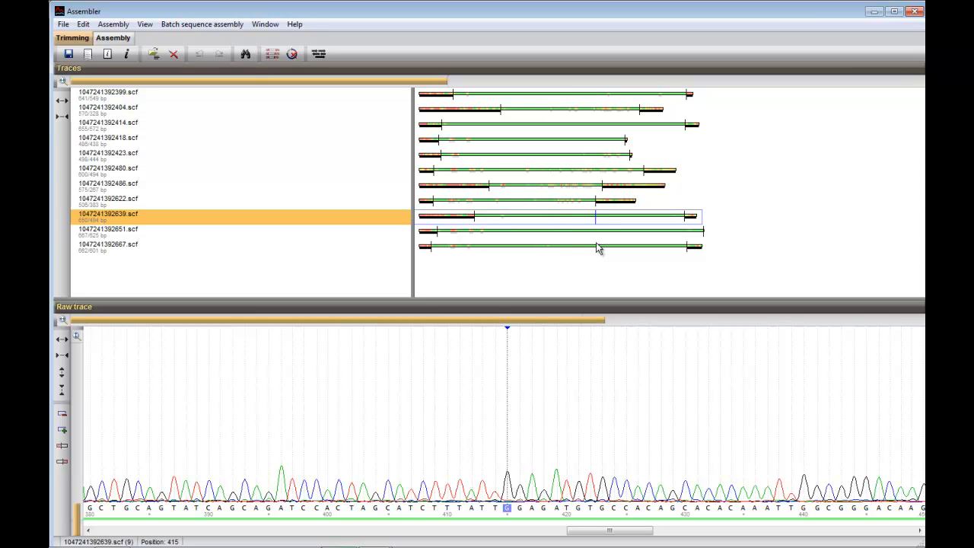
{"action": "left_click", "coordinate": [108, 93]}
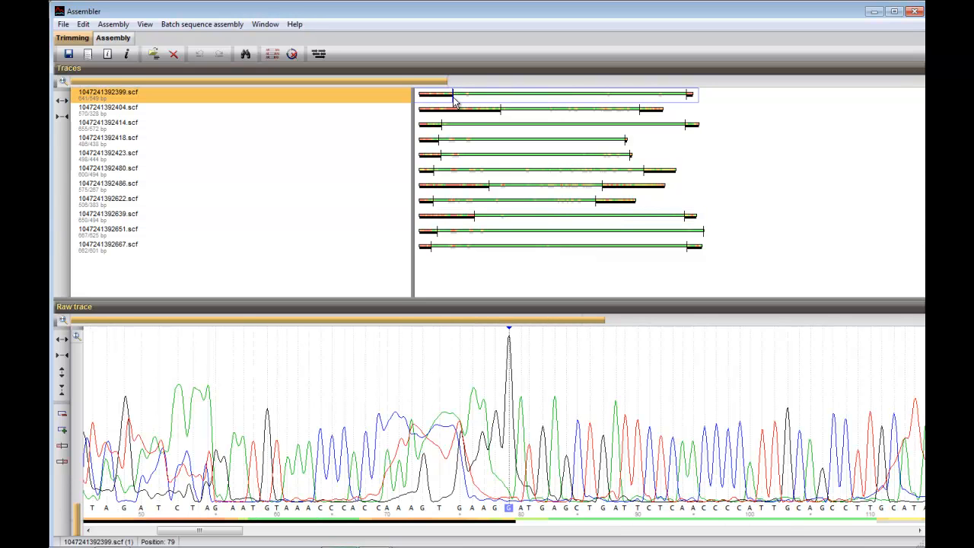
{"action": "mouse_move", "coordinate": [597, 383]}
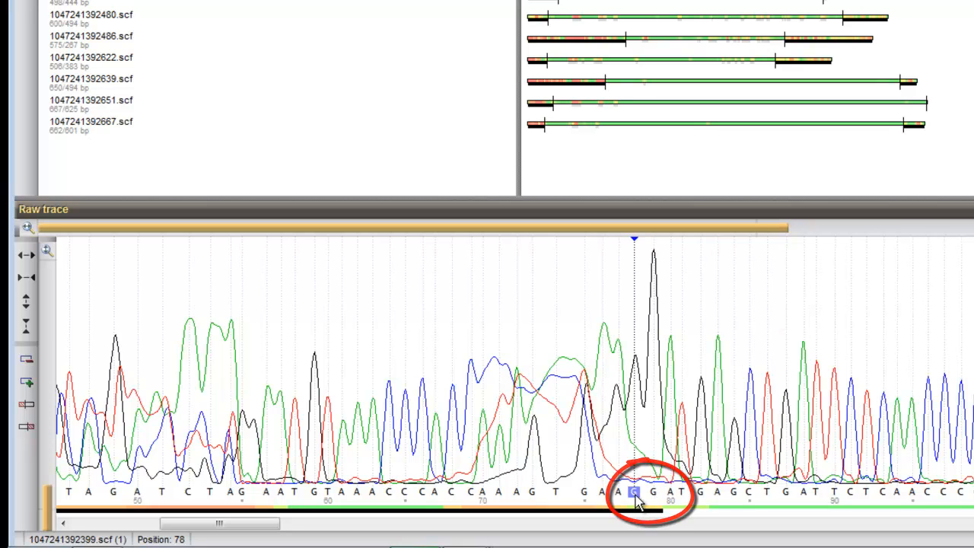
{"action": "mouse_move", "coordinate": [28, 402]}
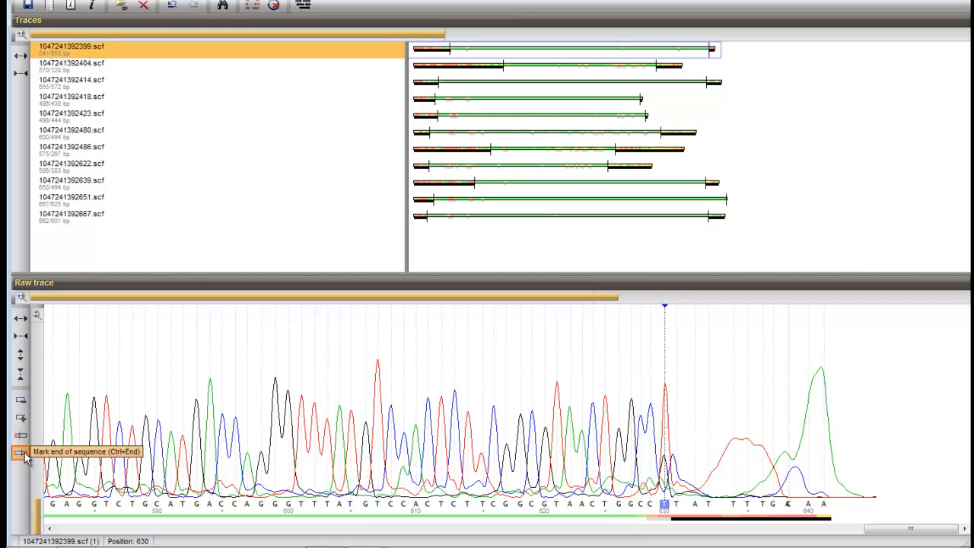
{"action": "mouse_move", "coordinate": [30, 455]}
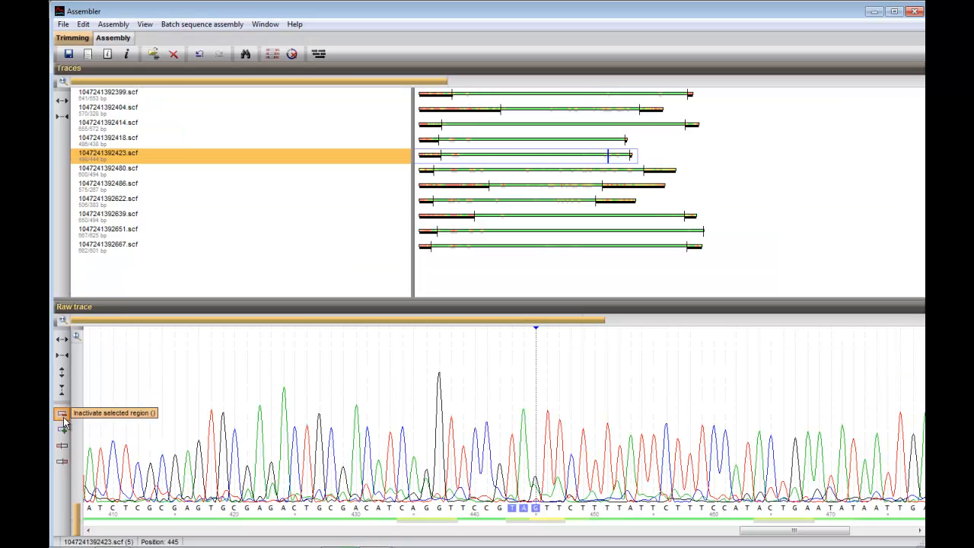
{"action": "mouse_move", "coordinate": [318, 55]}
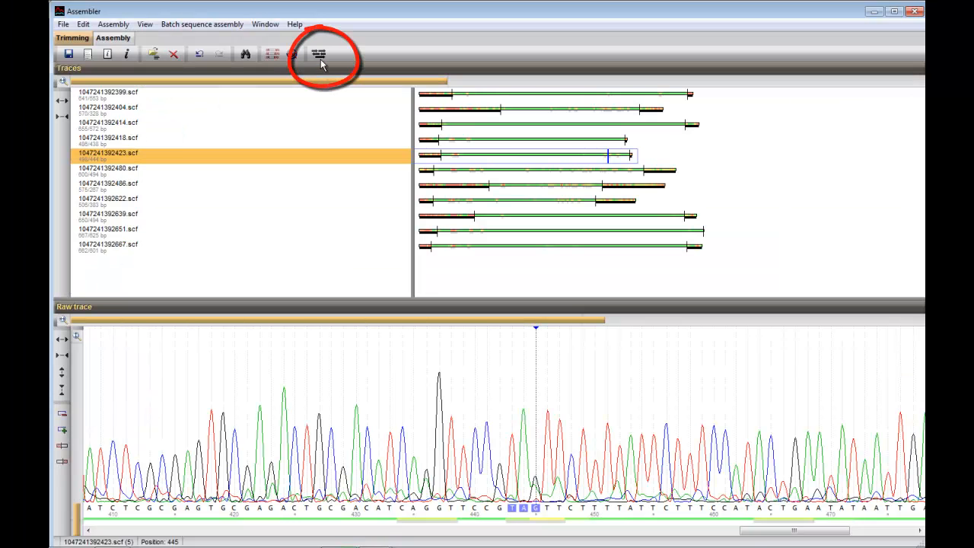
Step: Calculate the assembly with default parameters into a 2300 bp contig of 11 traces
{"action": "left_click", "coordinate": [319, 55]}
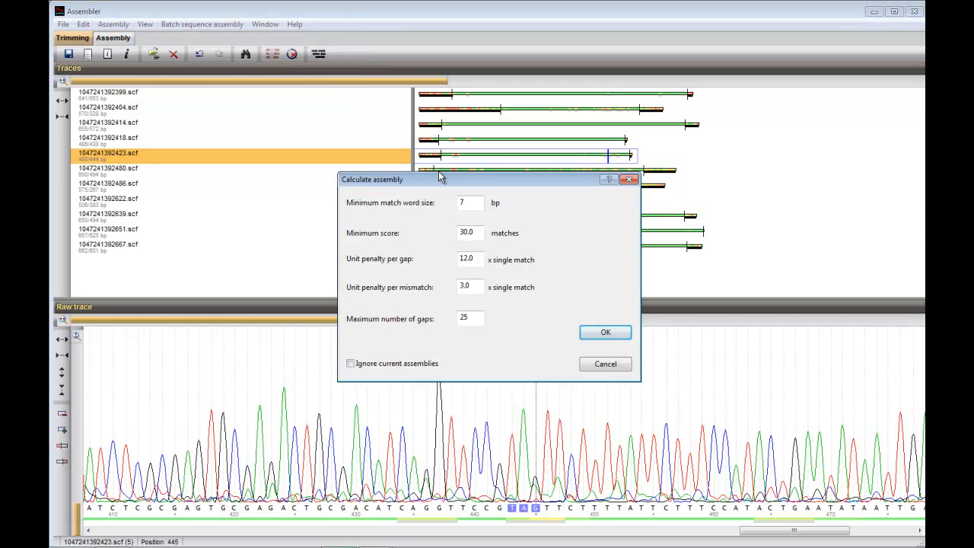
{"action": "left_click", "coordinate": [606, 332]}
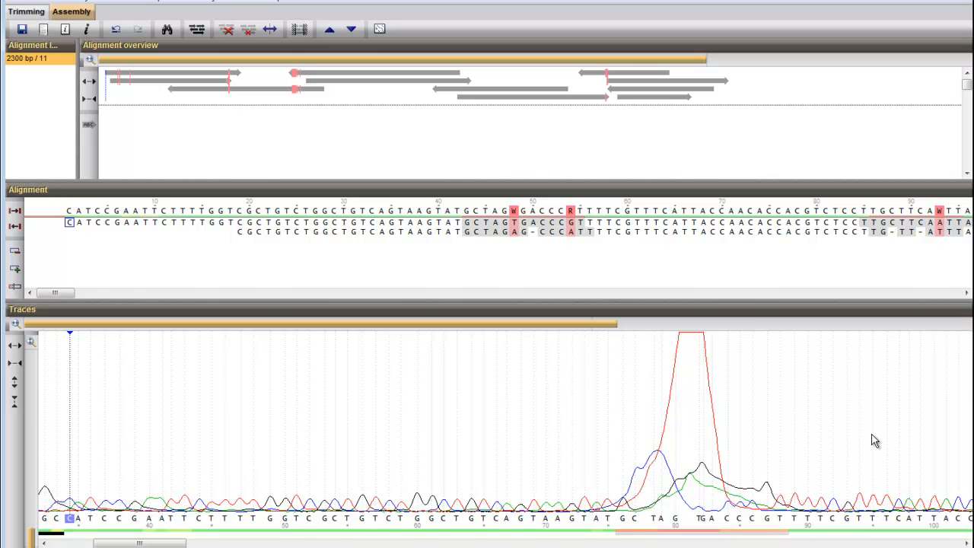
{"action": "mouse_move", "coordinate": [640, 115]}
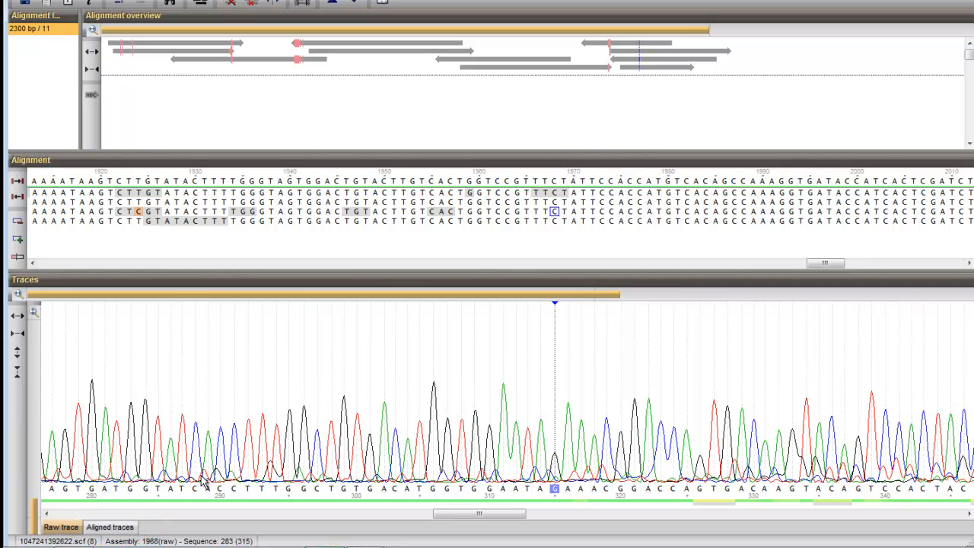
Step: Show the contig's traces as aligned chromatograms and browse to a conflicting region
{"action": "left_click", "coordinate": [109, 527]}
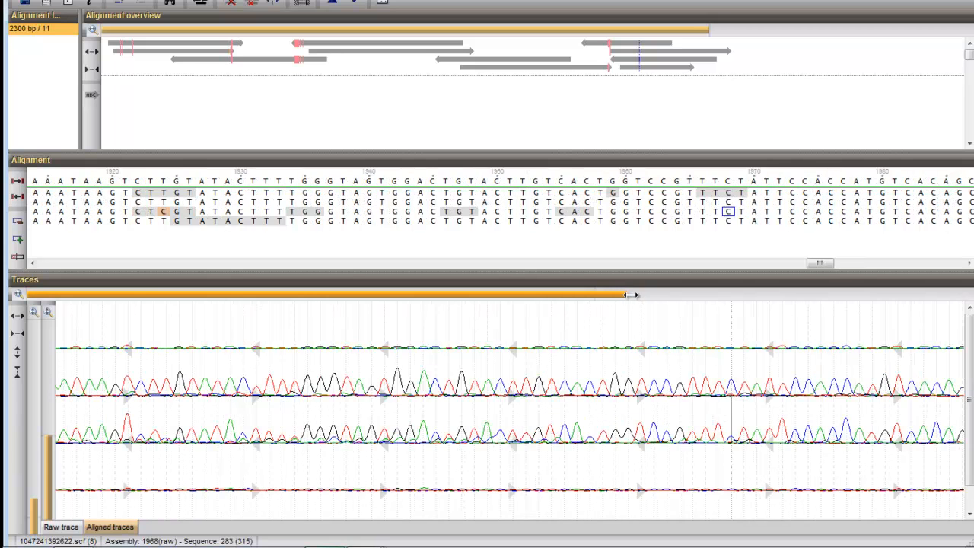
{"action": "left_click_drag", "start_coordinate": [630, 295], "coordinate": [610, 295]}
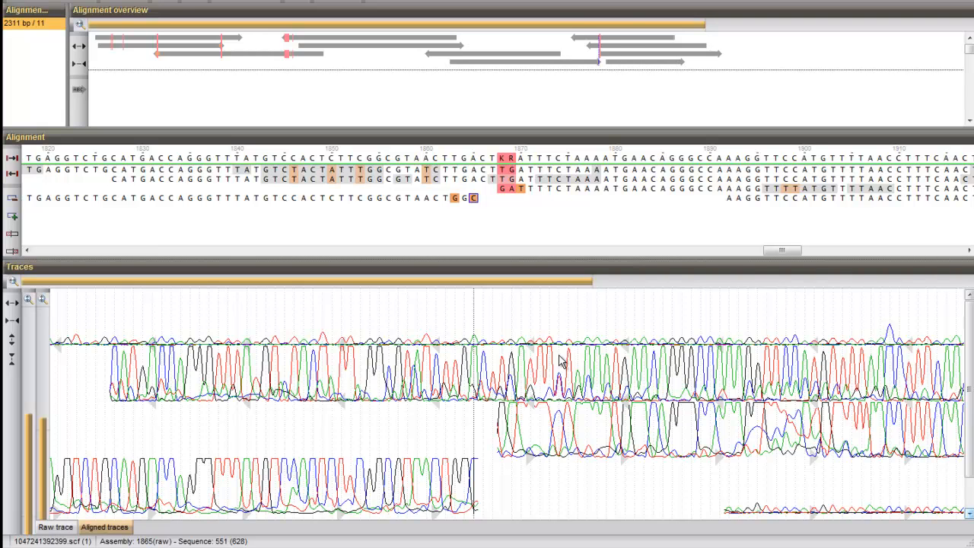
{"action": "mouse_move", "coordinate": [521, 205]}
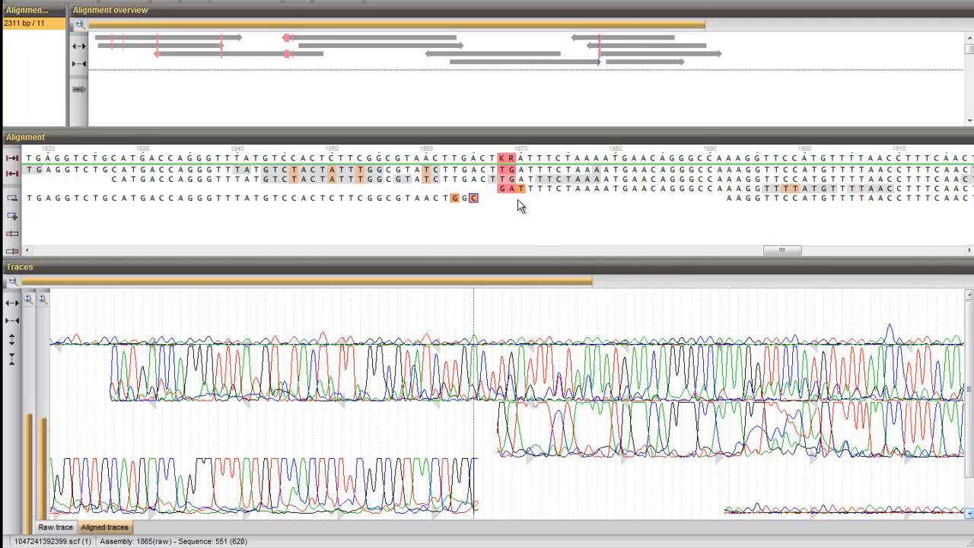
{"action": "left_click", "coordinate": [503, 169]}
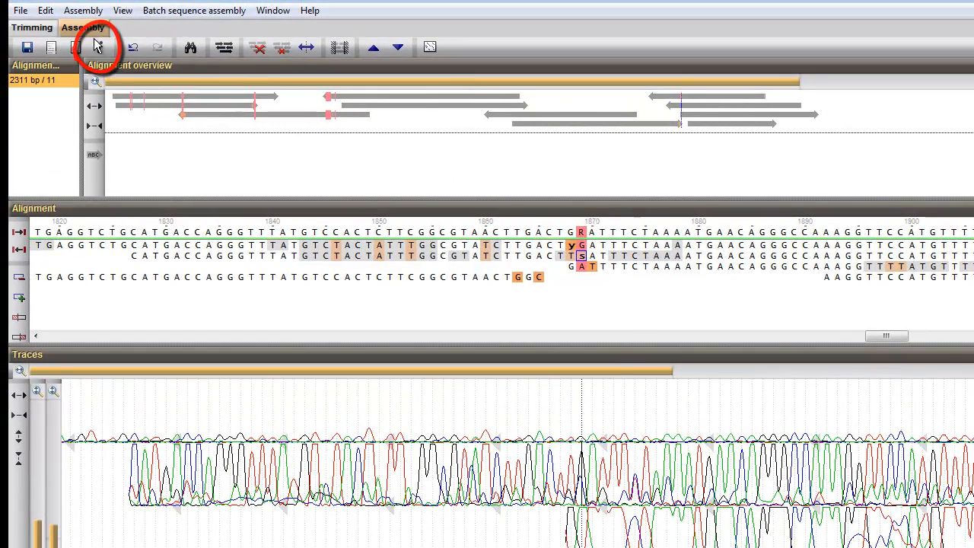
Step: Discard the A-to-R base edit in trace 1047241392404.scf via its sequence information
{"action": "left_click", "coordinate": [76, 47]}
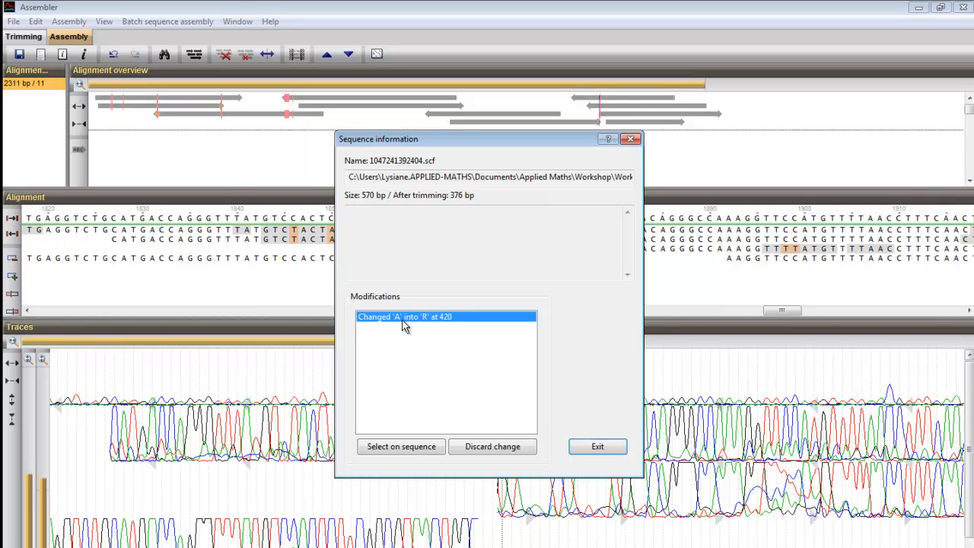
{"action": "left_click", "coordinate": [401, 447]}
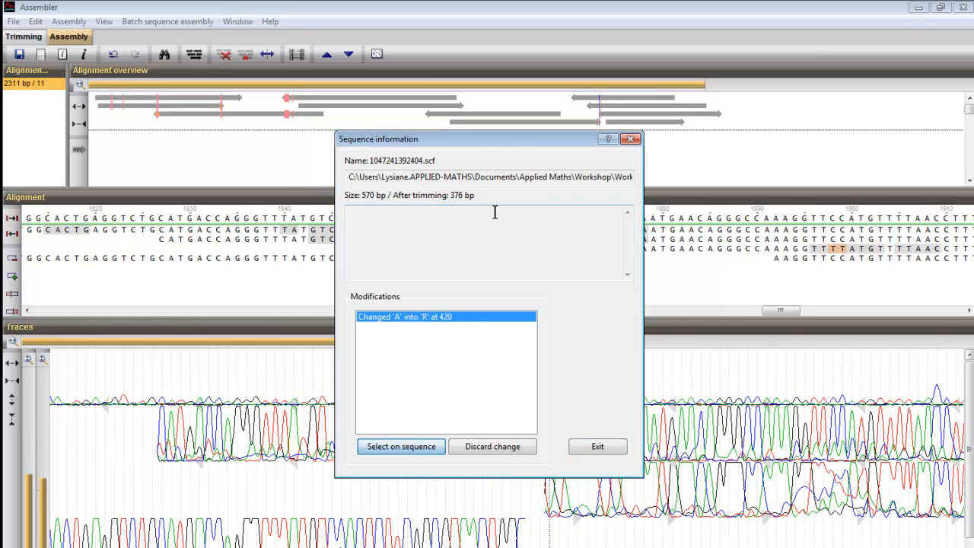
{"action": "left_click_drag", "start_coordinate": [487, 138], "coordinate": [357, 128]}
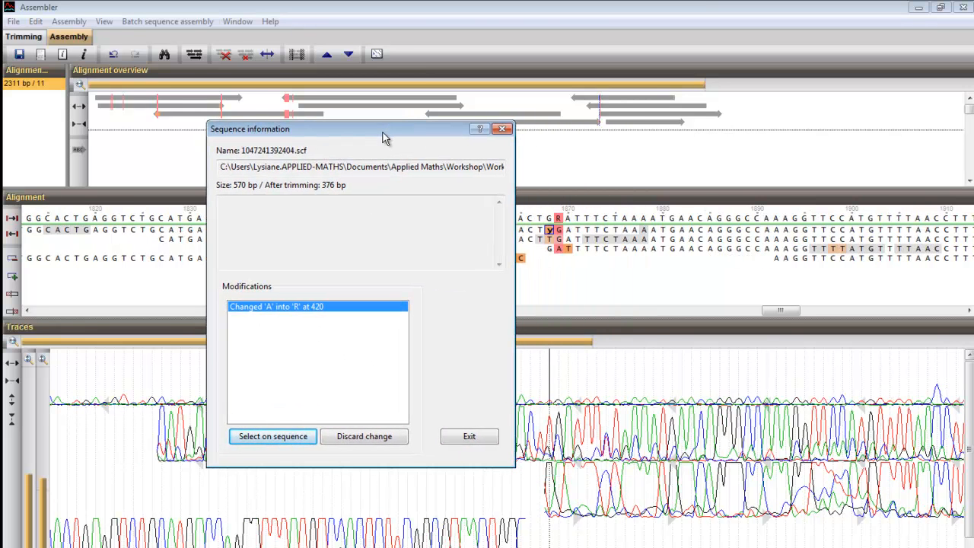
{"action": "left_click", "coordinate": [363, 435]}
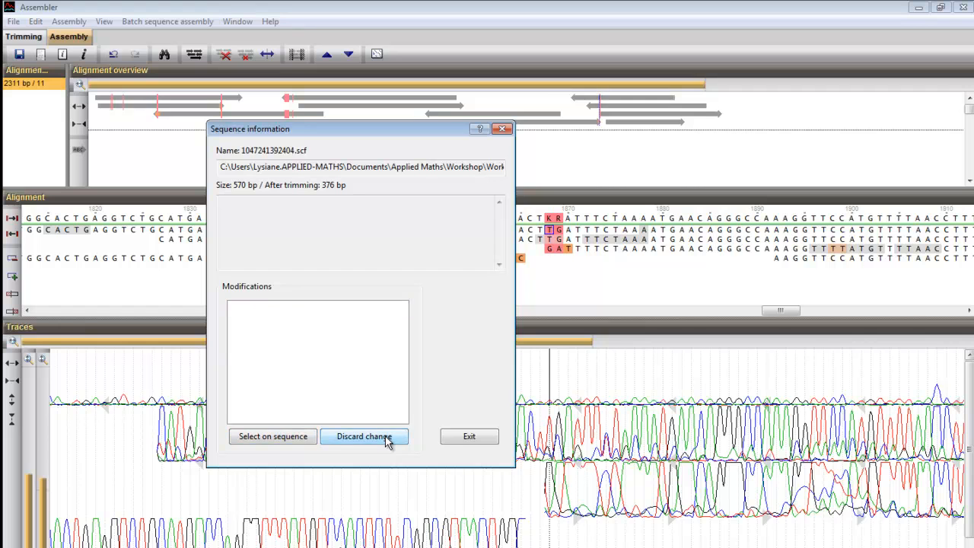
{"action": "mouse_move", "coordinate": [469, 435]}
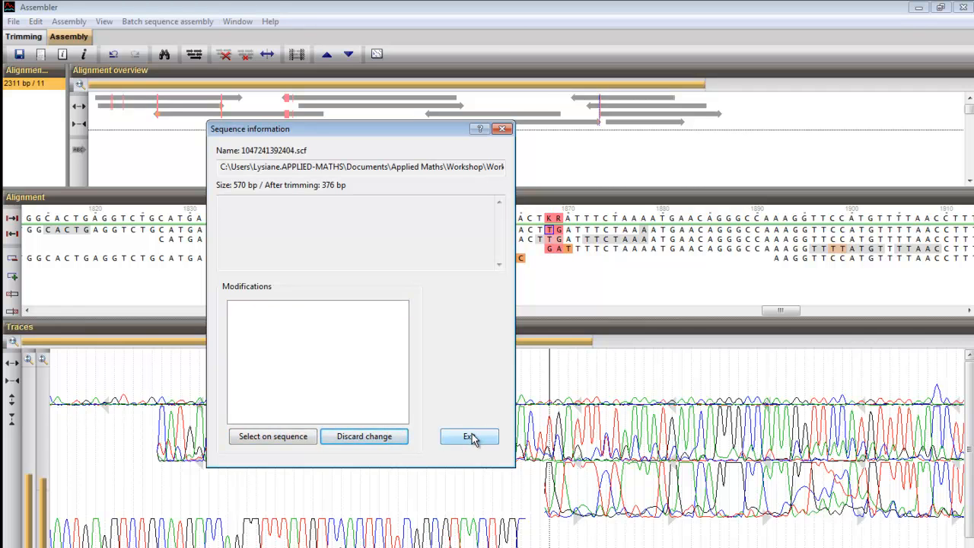
{"action": "left_click", "coordinate": [469, 435]}
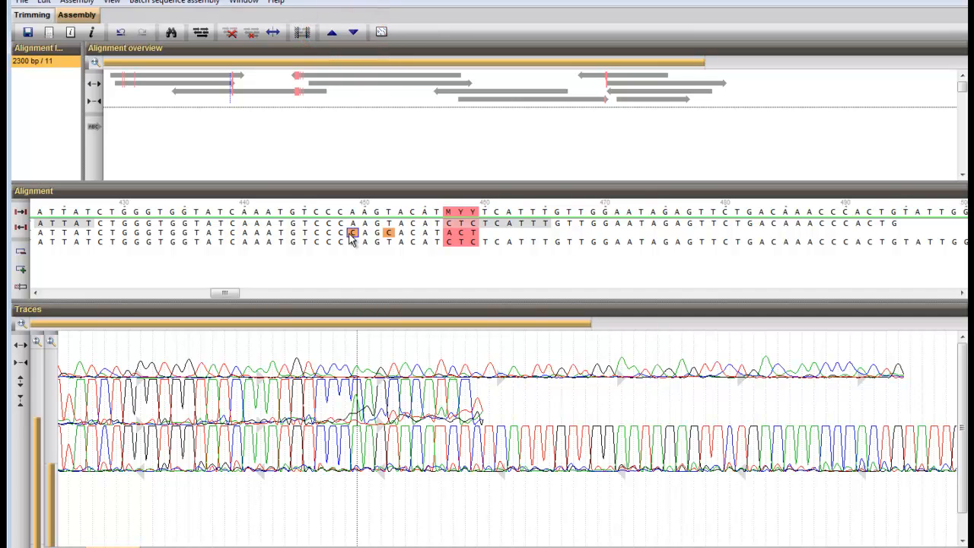
Step: Move a selected trace one row higher in the contig alignment
{"action": "left_click", "coordinate": [332, 32]}
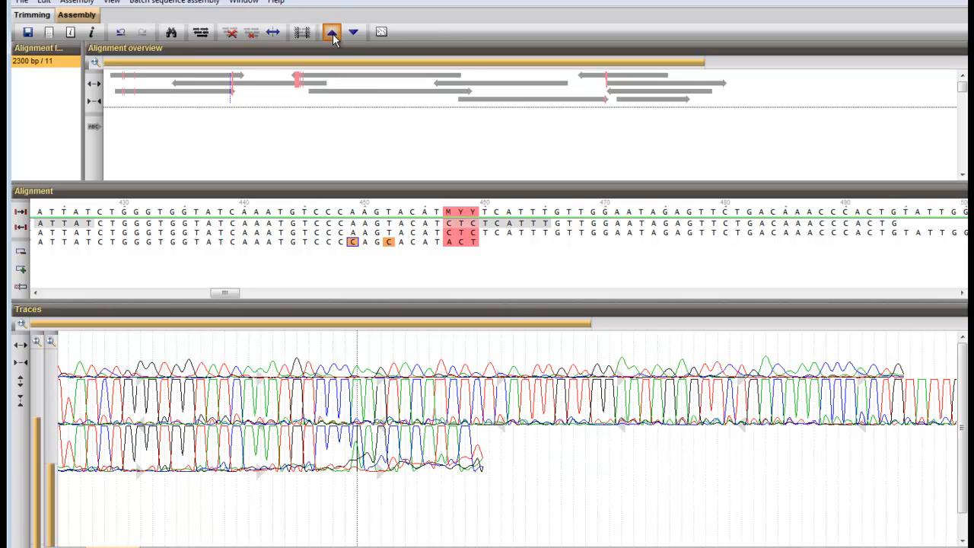
{"action": "left_click", "coordinate": [332, 32]}
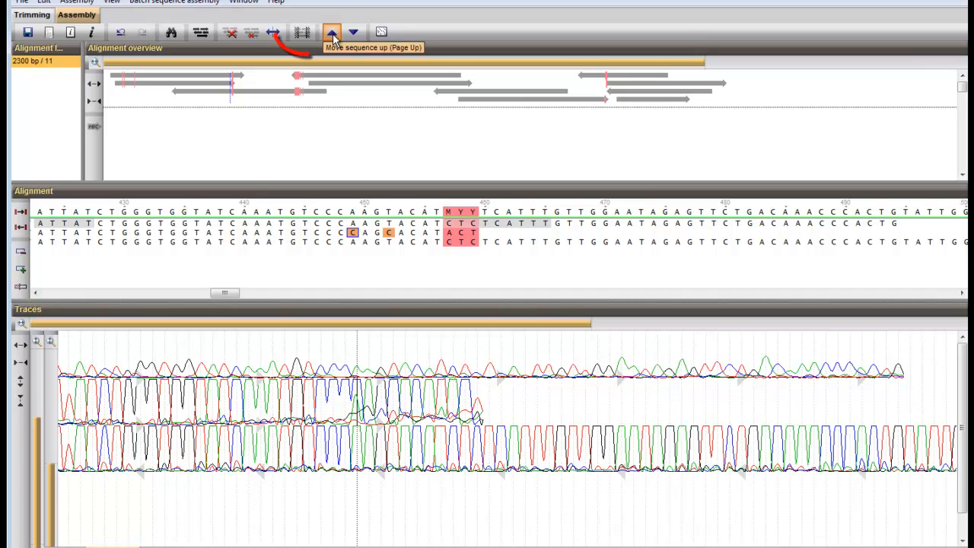
{"action": "mouse_move", "coordinate": [302, 32]}
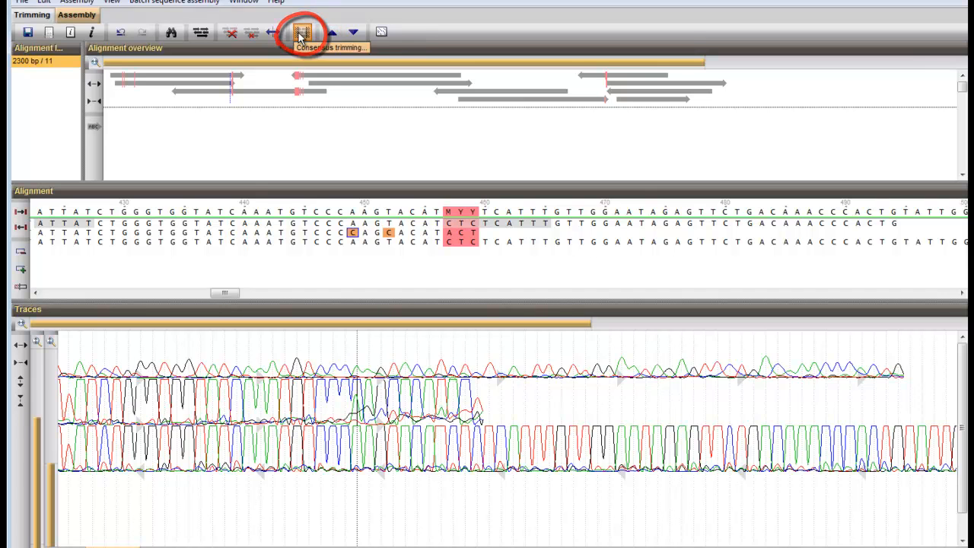
Step: Trim the consensus between start CGAAAGCAGGTCAA and stop CAAAAGAATTC, searching both directions
{"action": "left_click", "coordinate": [301, 32]}
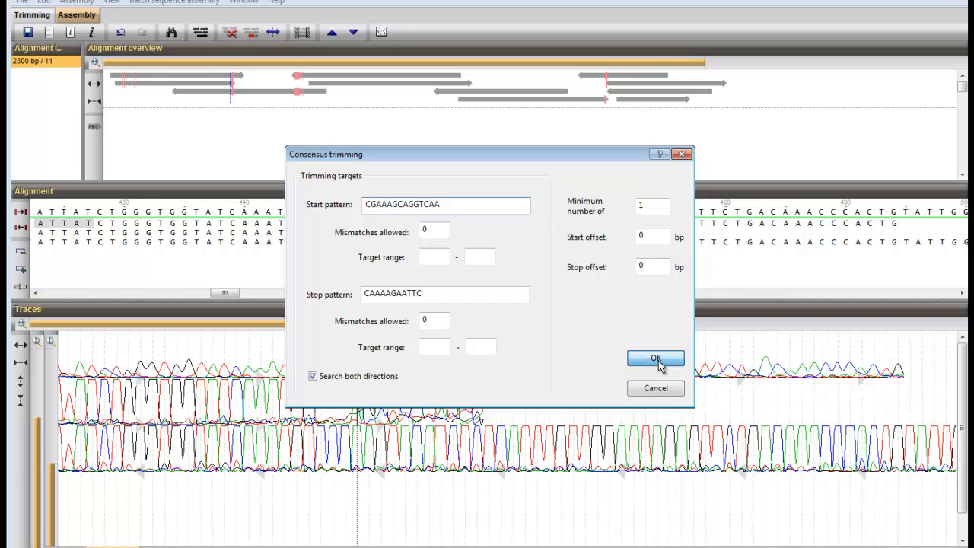
{"action": "left_click", "coordinate": [654, 359]}
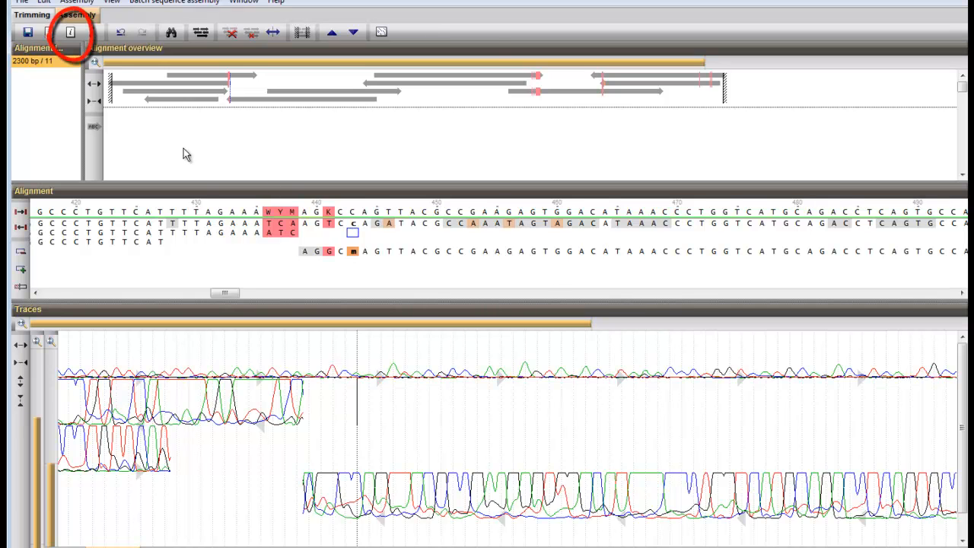
Step: Save the current assembly settings as a template named 'MyTemplate' via Templates > Save current
{"action": "left_click", "coordinate": [70, 32]}
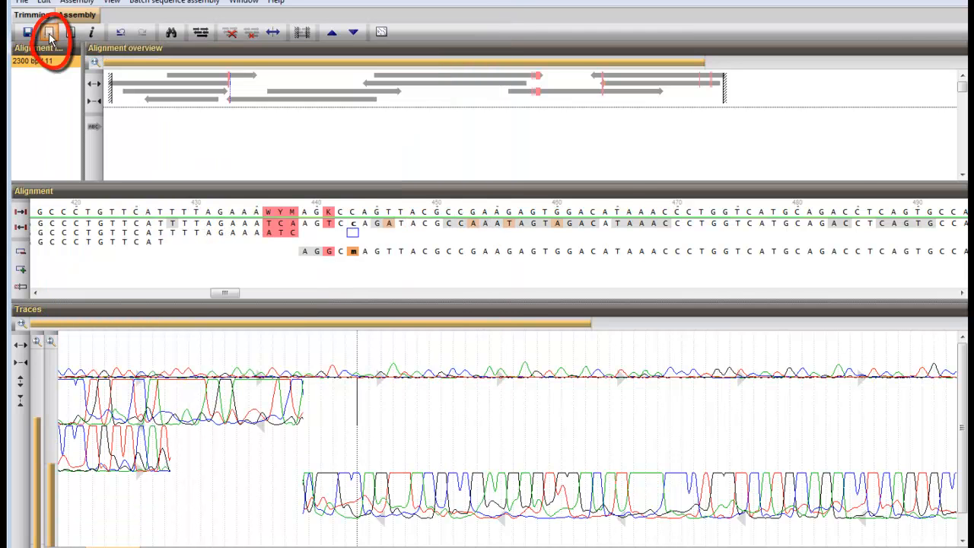
{"action": "left_click", "coordinate": [49, 32]}
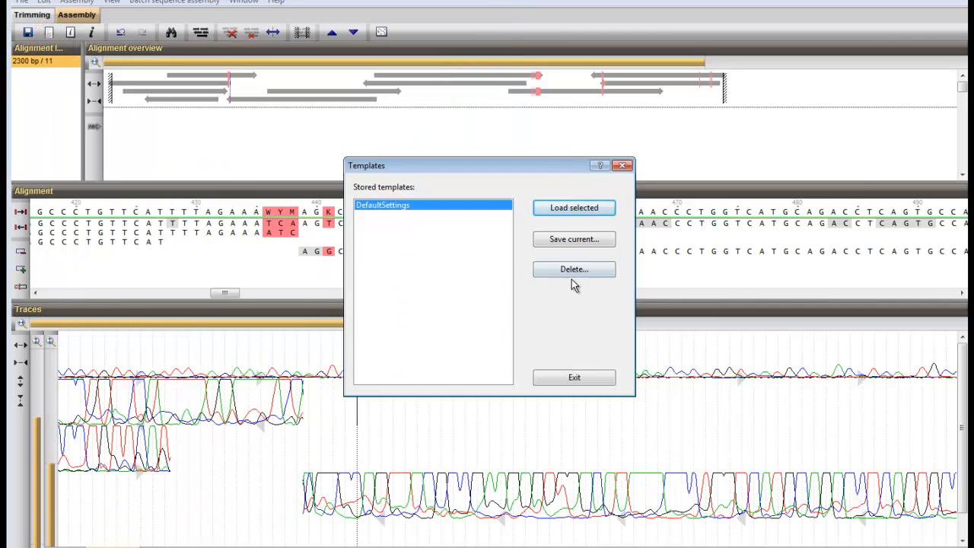
{"action": "left_click", "coordinate": [573, 239]}
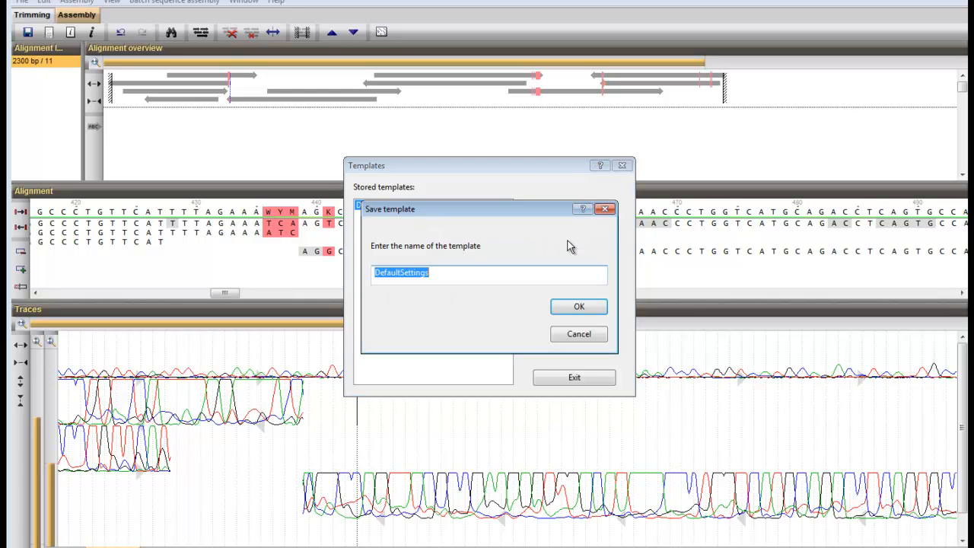
{"action": "type", "text": "MyTe"}
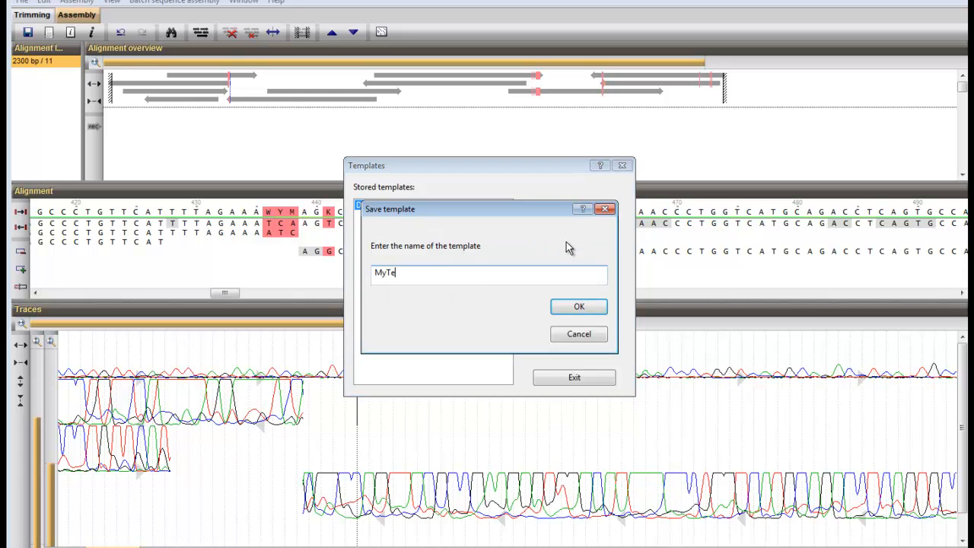
{"action": "type", "text": "mplate"}
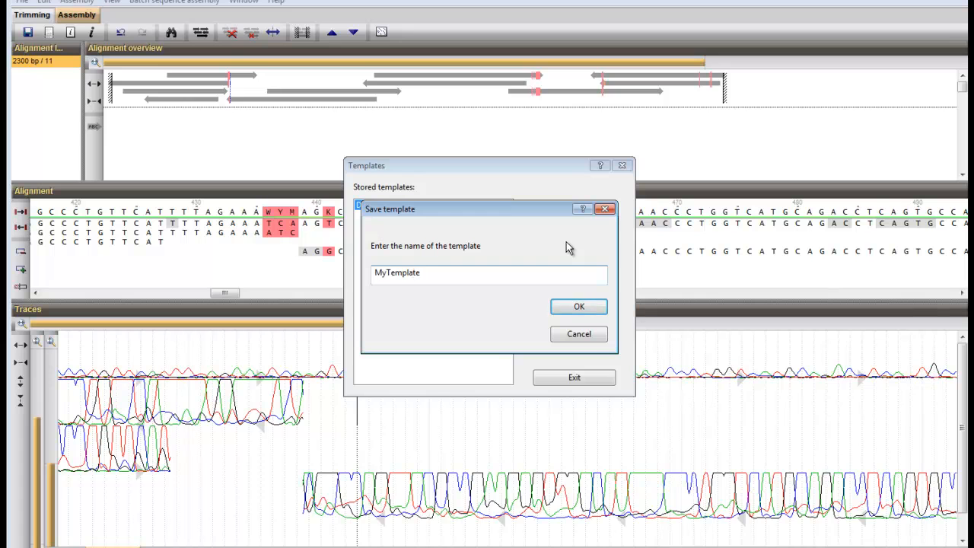
{"action": "left_click", "coordinate": [578, 306]}
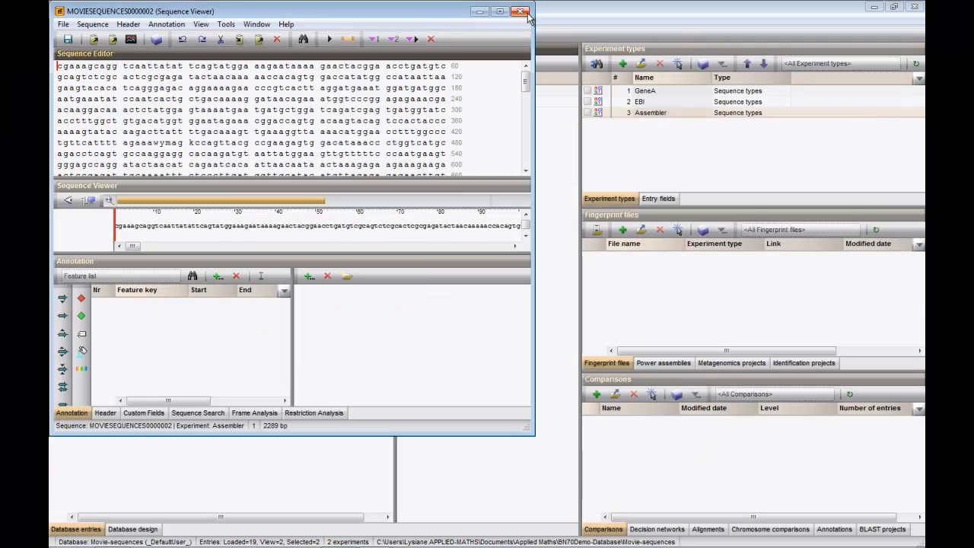
Step: Close the stored consensus sequence view to return to the entry edit window
{"action": "left_click", "coordinate": [520, 11]}
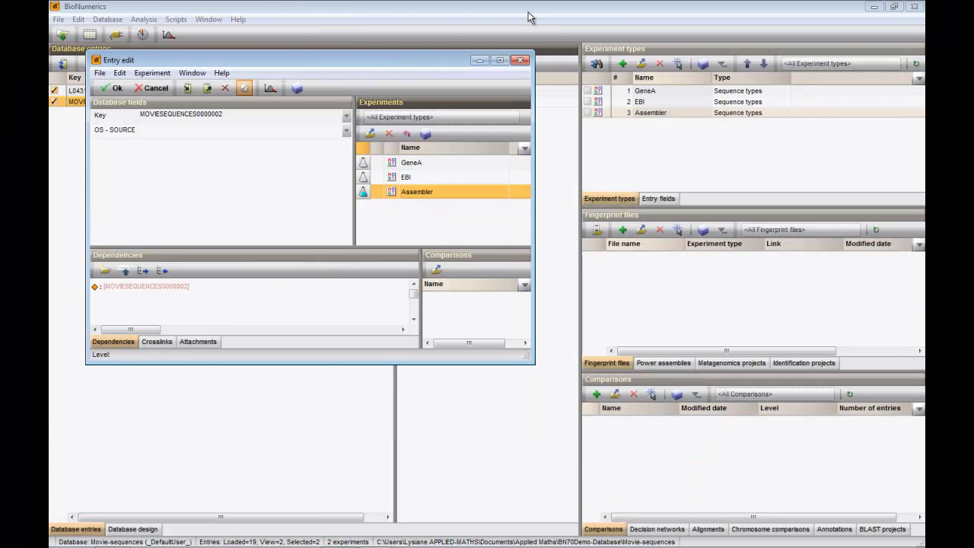